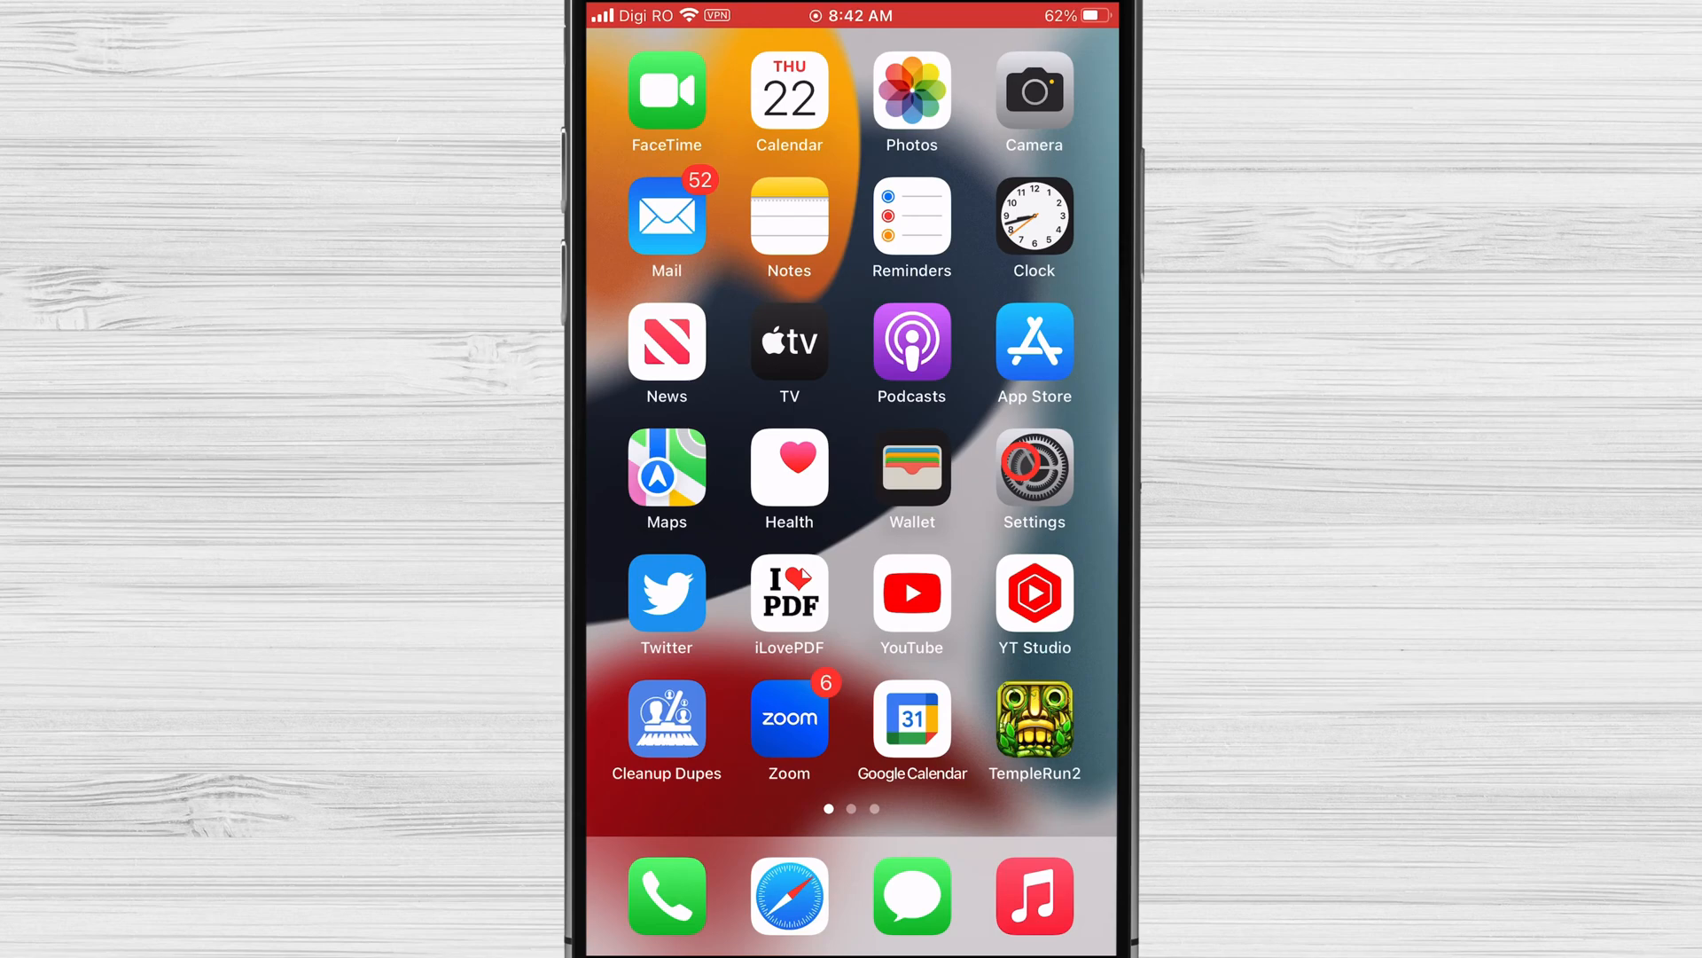
- Launch Settings from the home screen and scroll to the General section
click(1032, 473)
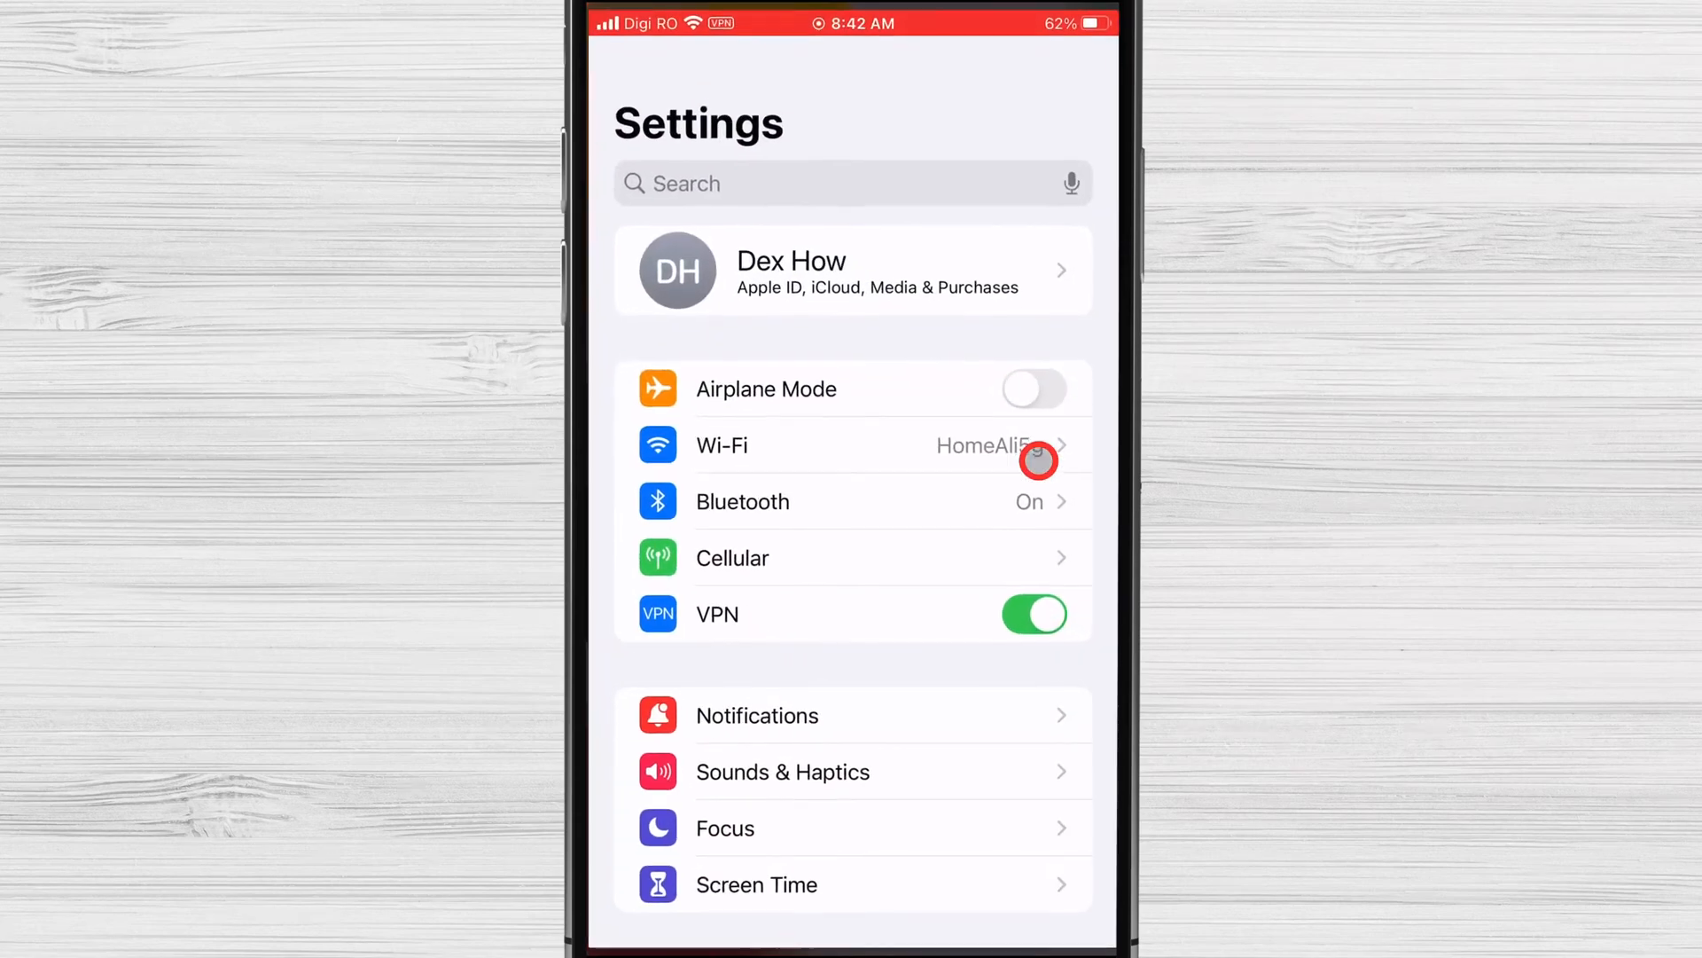
scroll(down, 3)
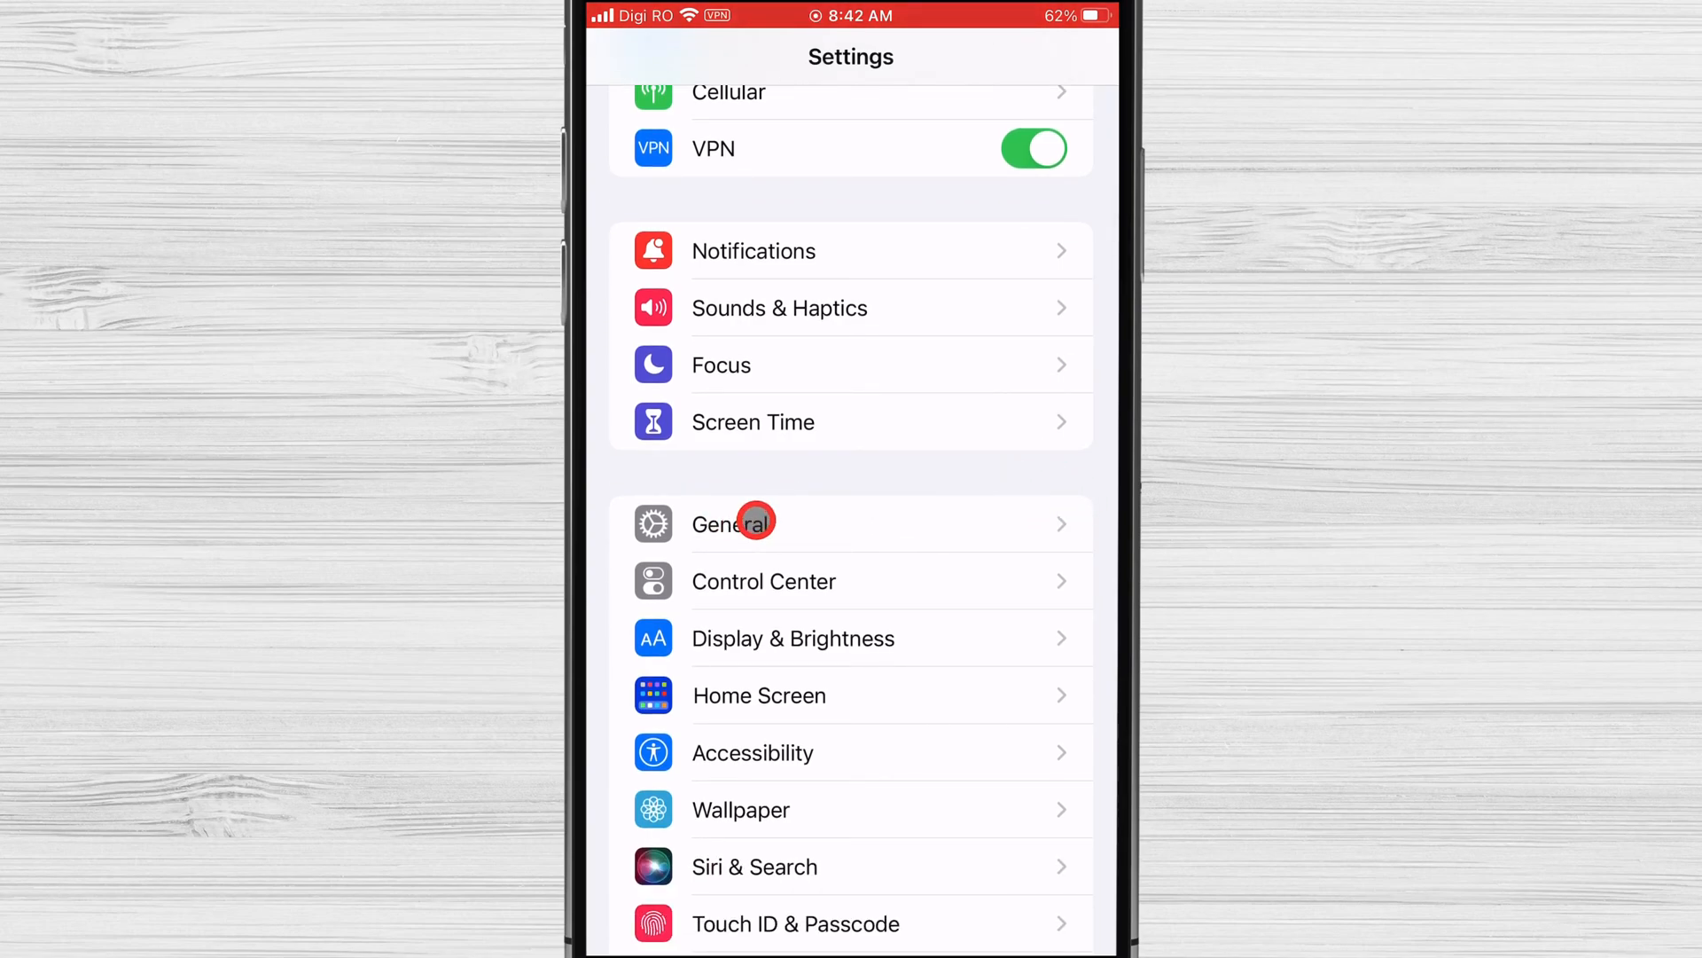
- Go into General and scroll down to Language & Region
click(732, 523)
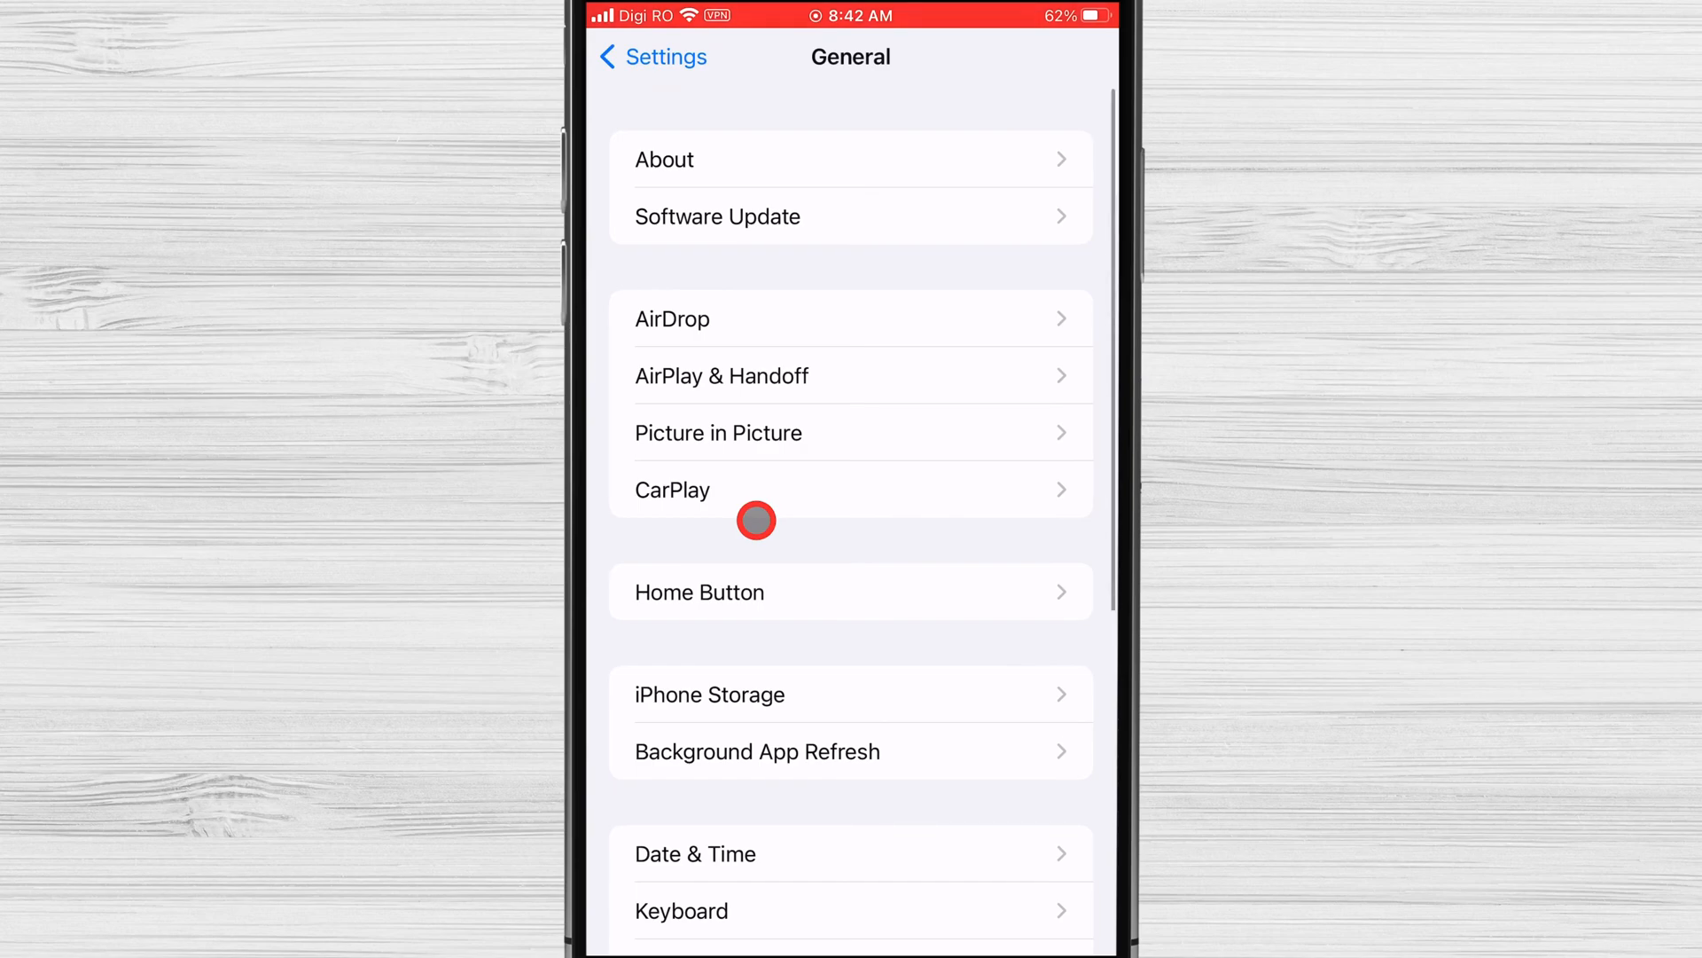
scroll(down, 3)
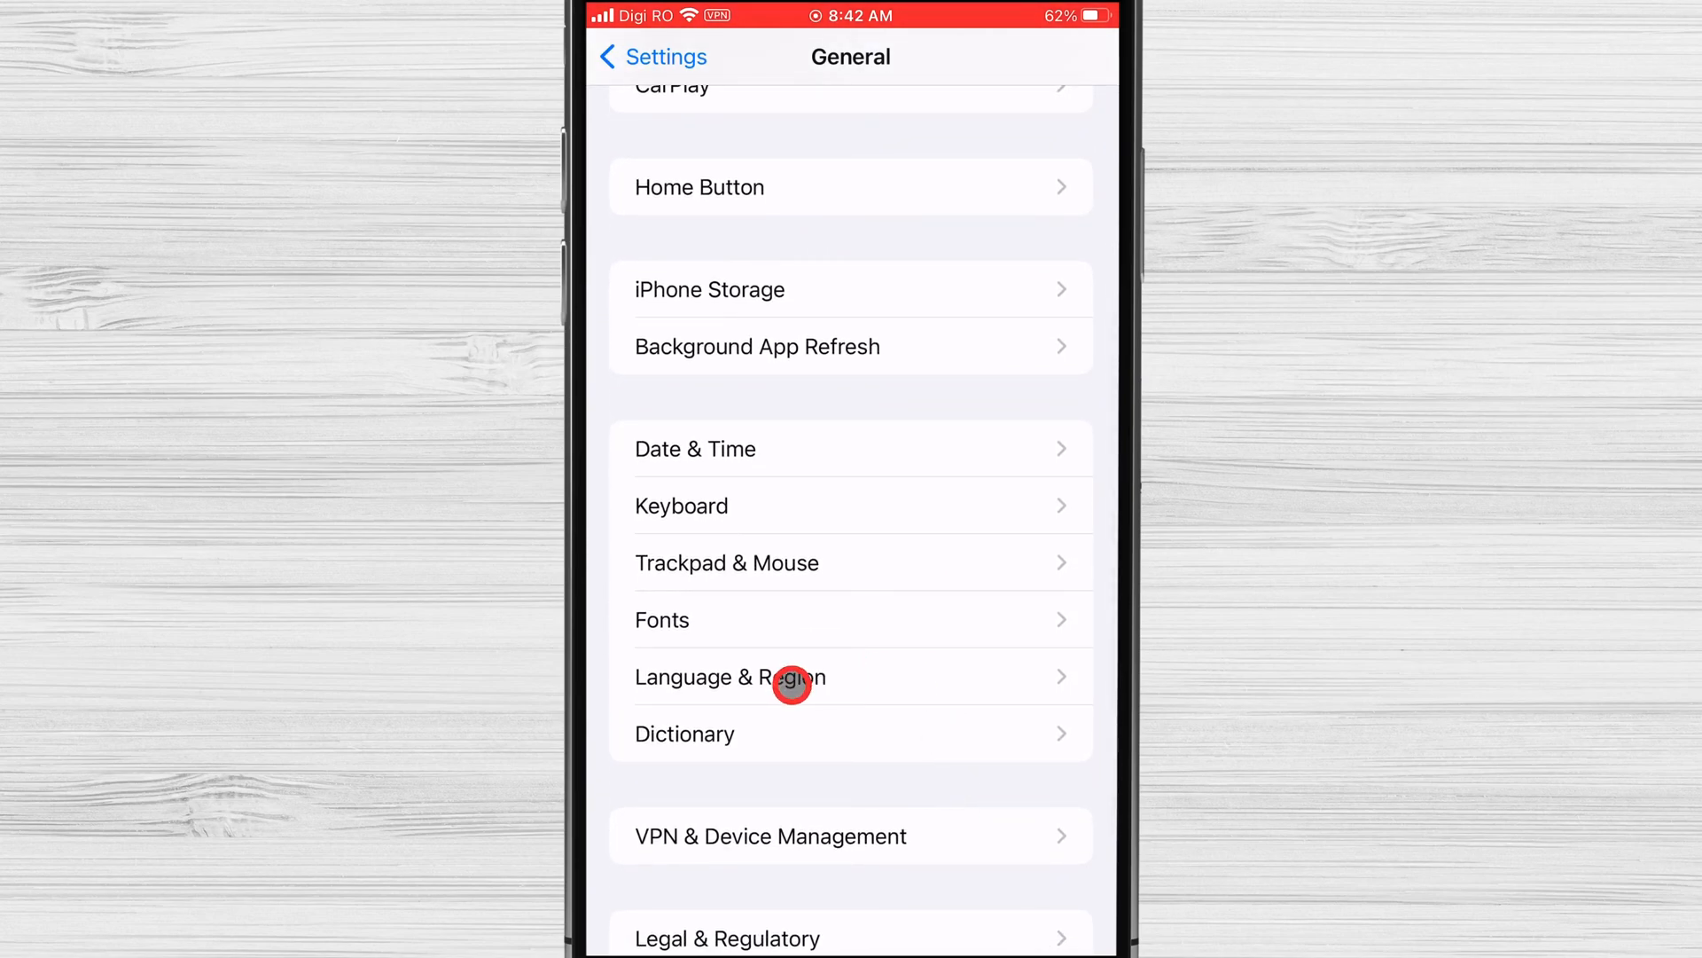
mouse_move(719, 808)
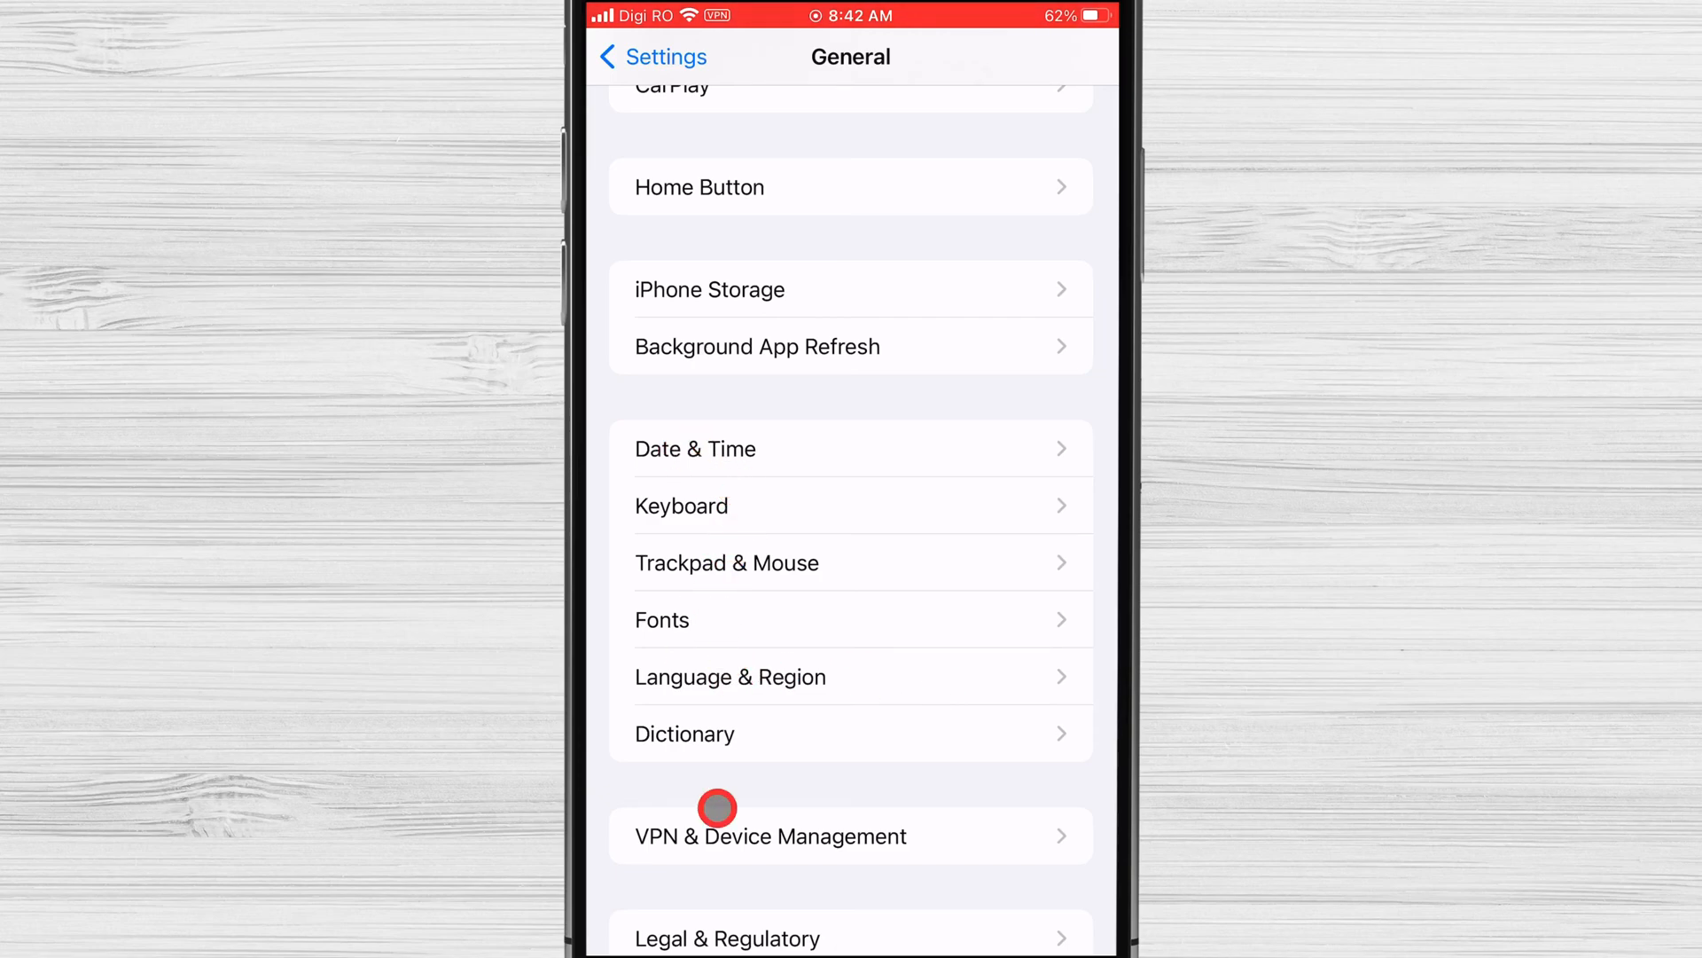
- In Language & Region, search the region list for 'Rom' and pick Romania
click(731, 677)
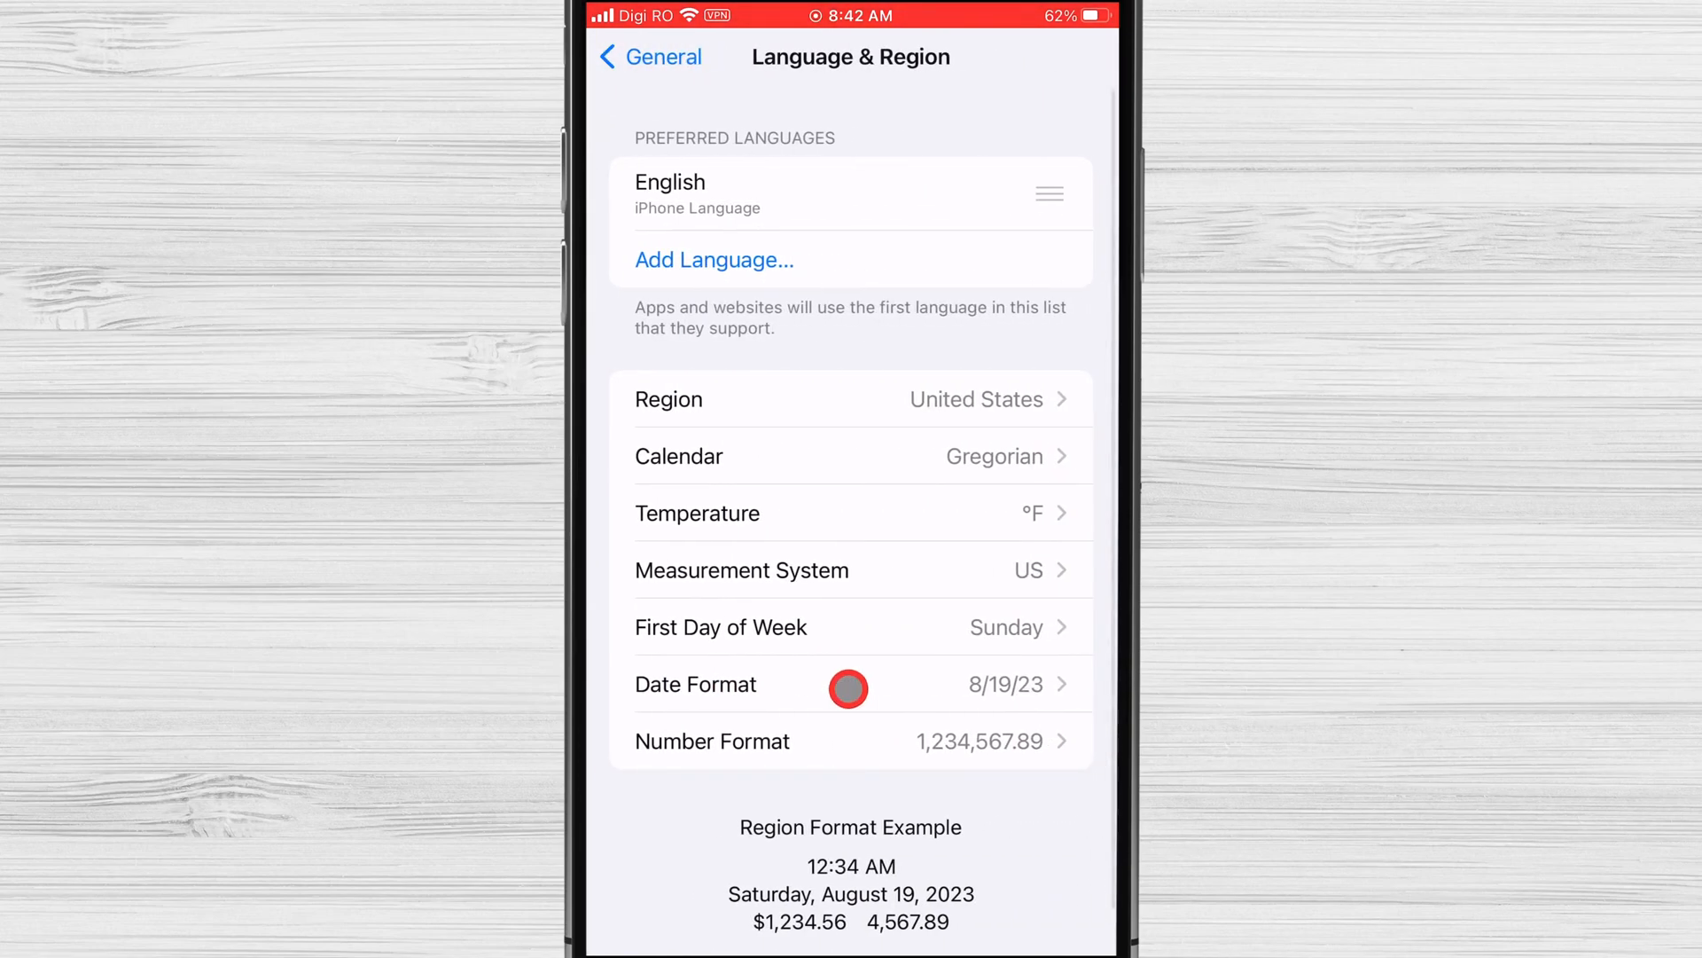
mouse_move(797, 391)
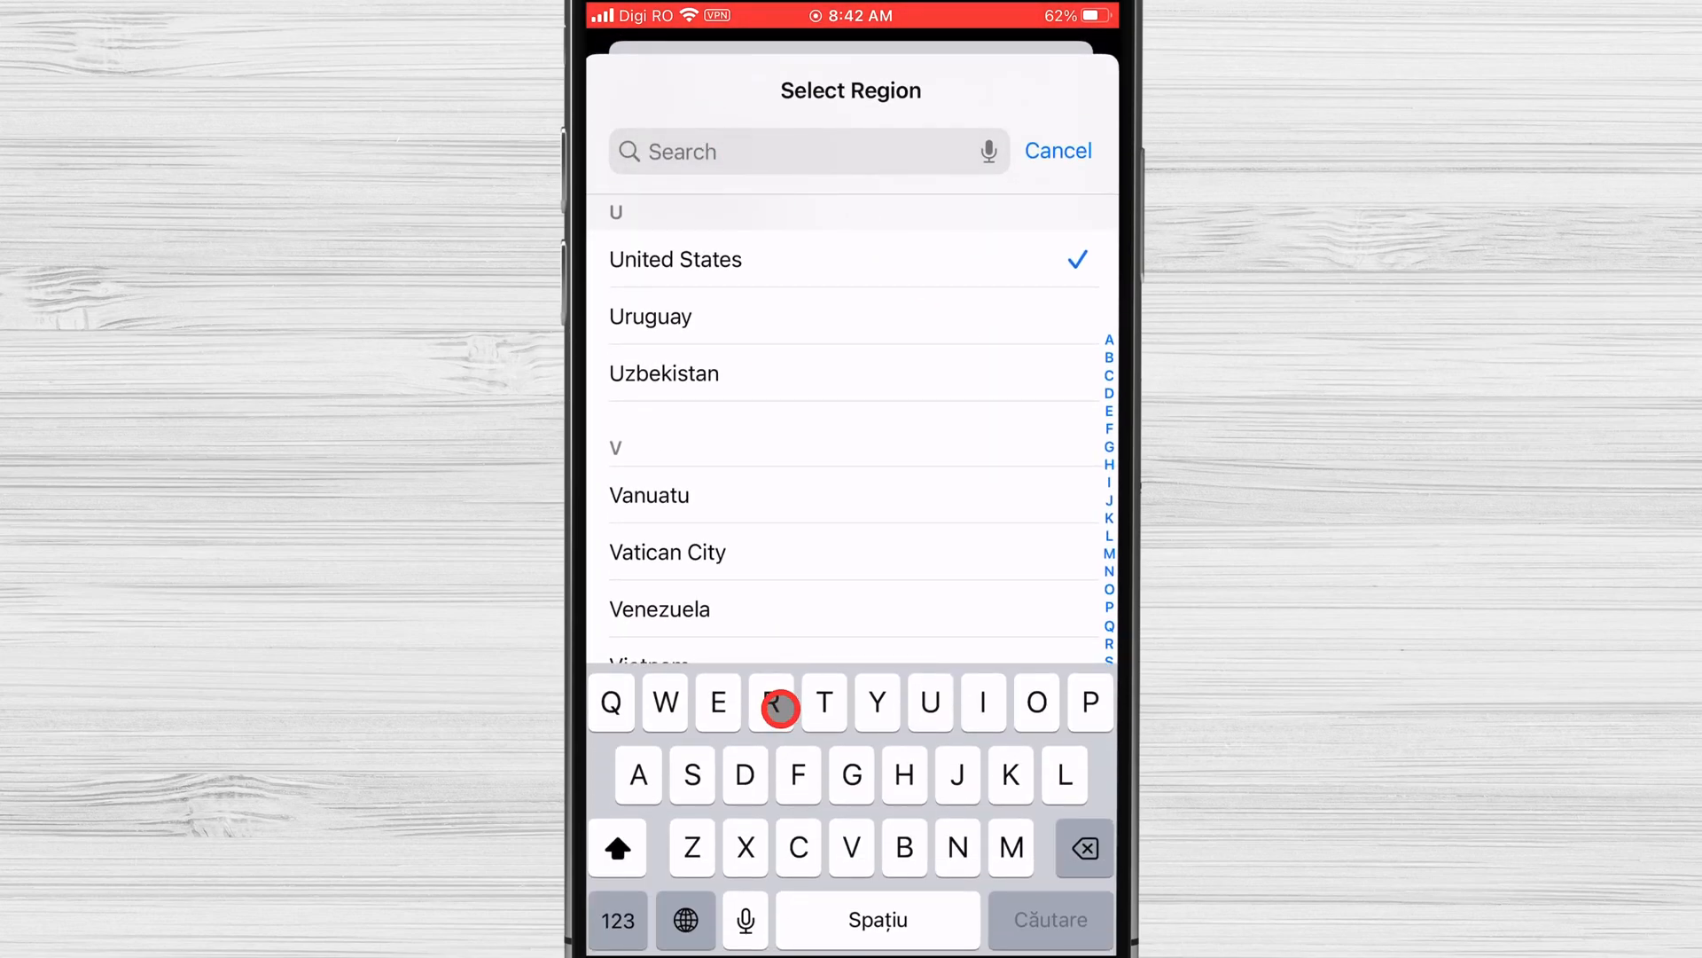
text(Rom)
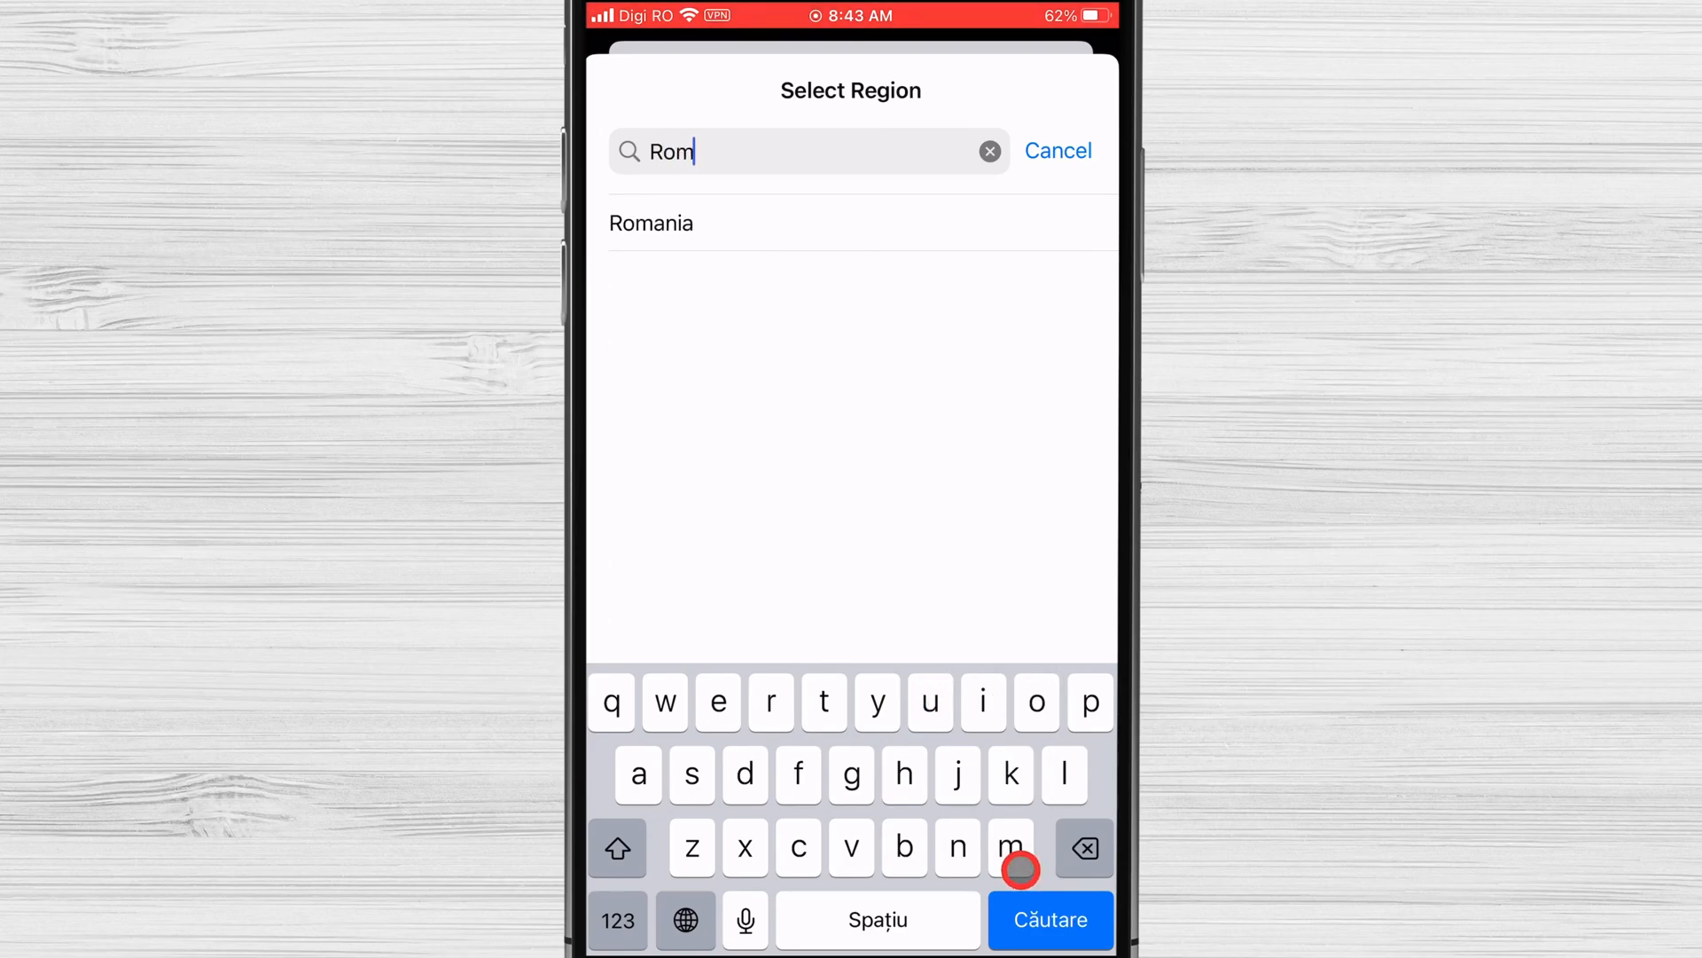
click(649, 222)
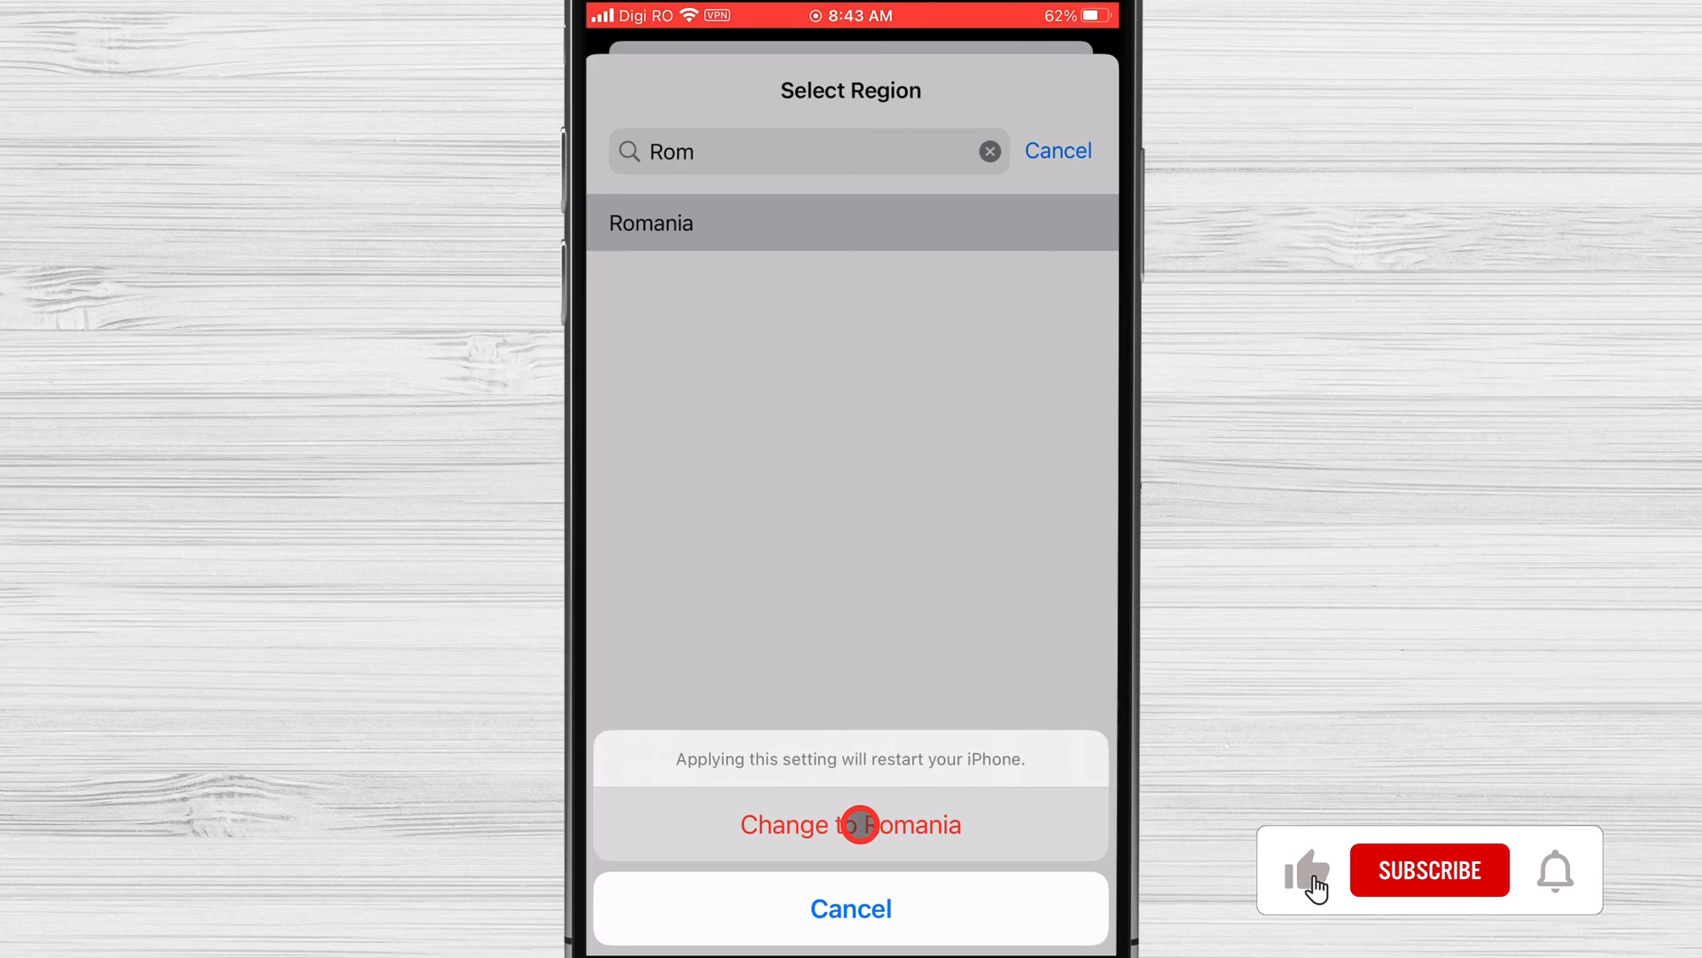
- Confirm 'Change to Romania' on the restart warning sheet
click(1428, 870)
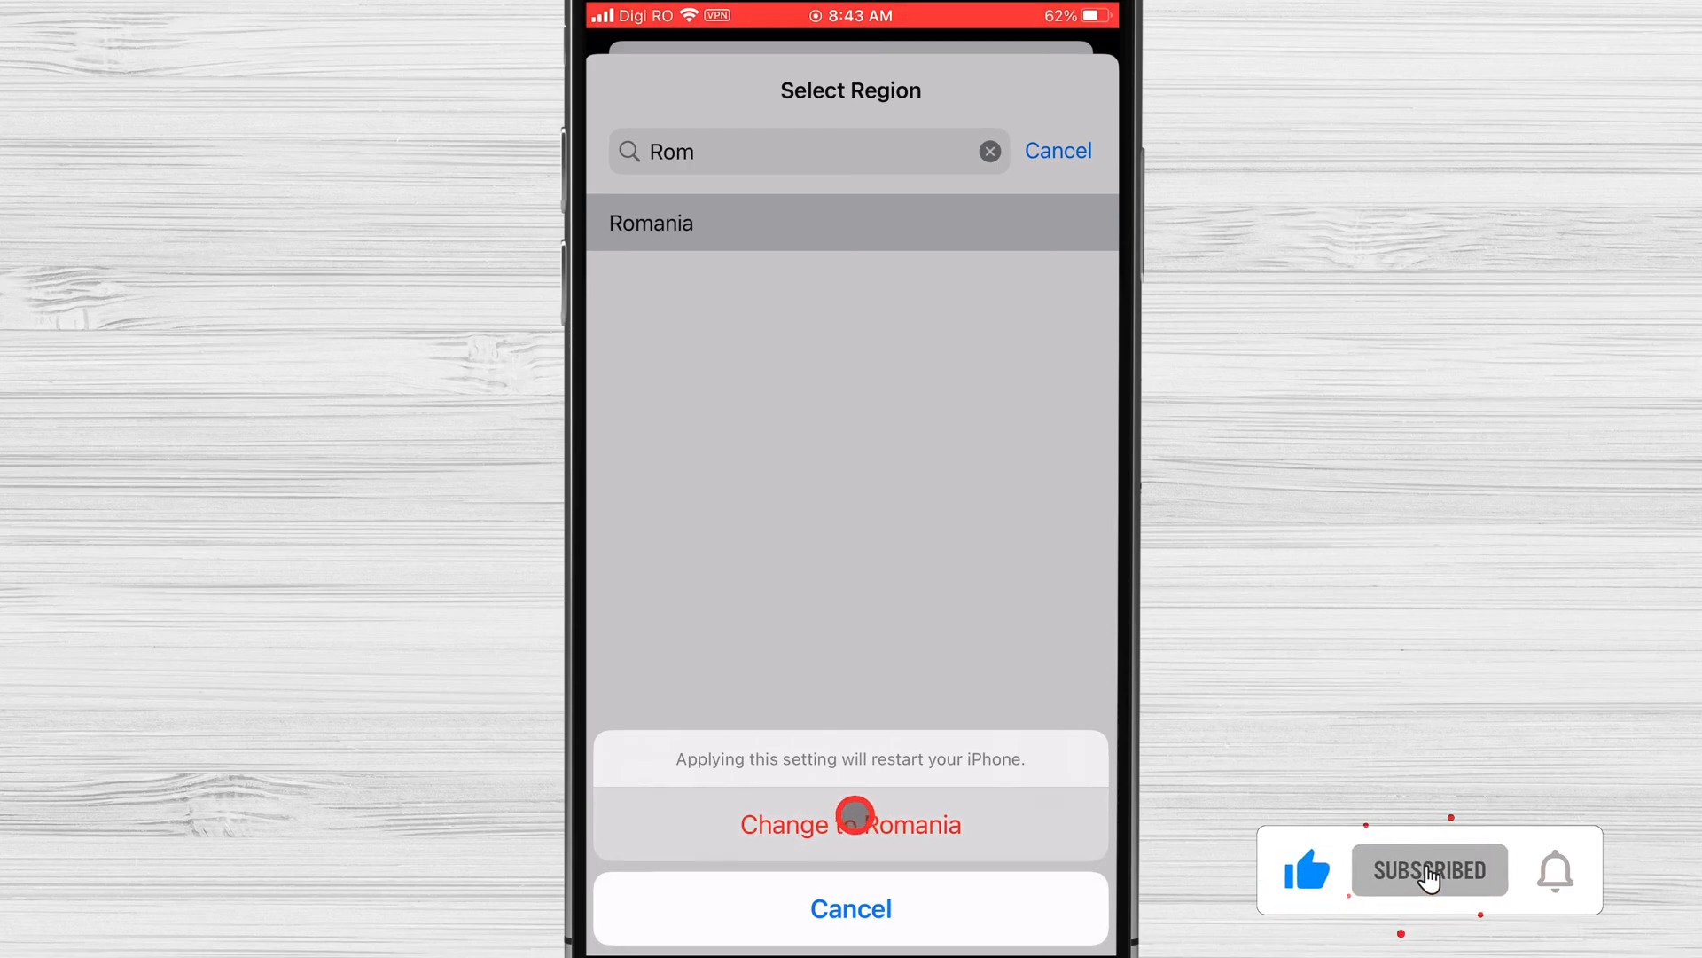
click(1555, 869)
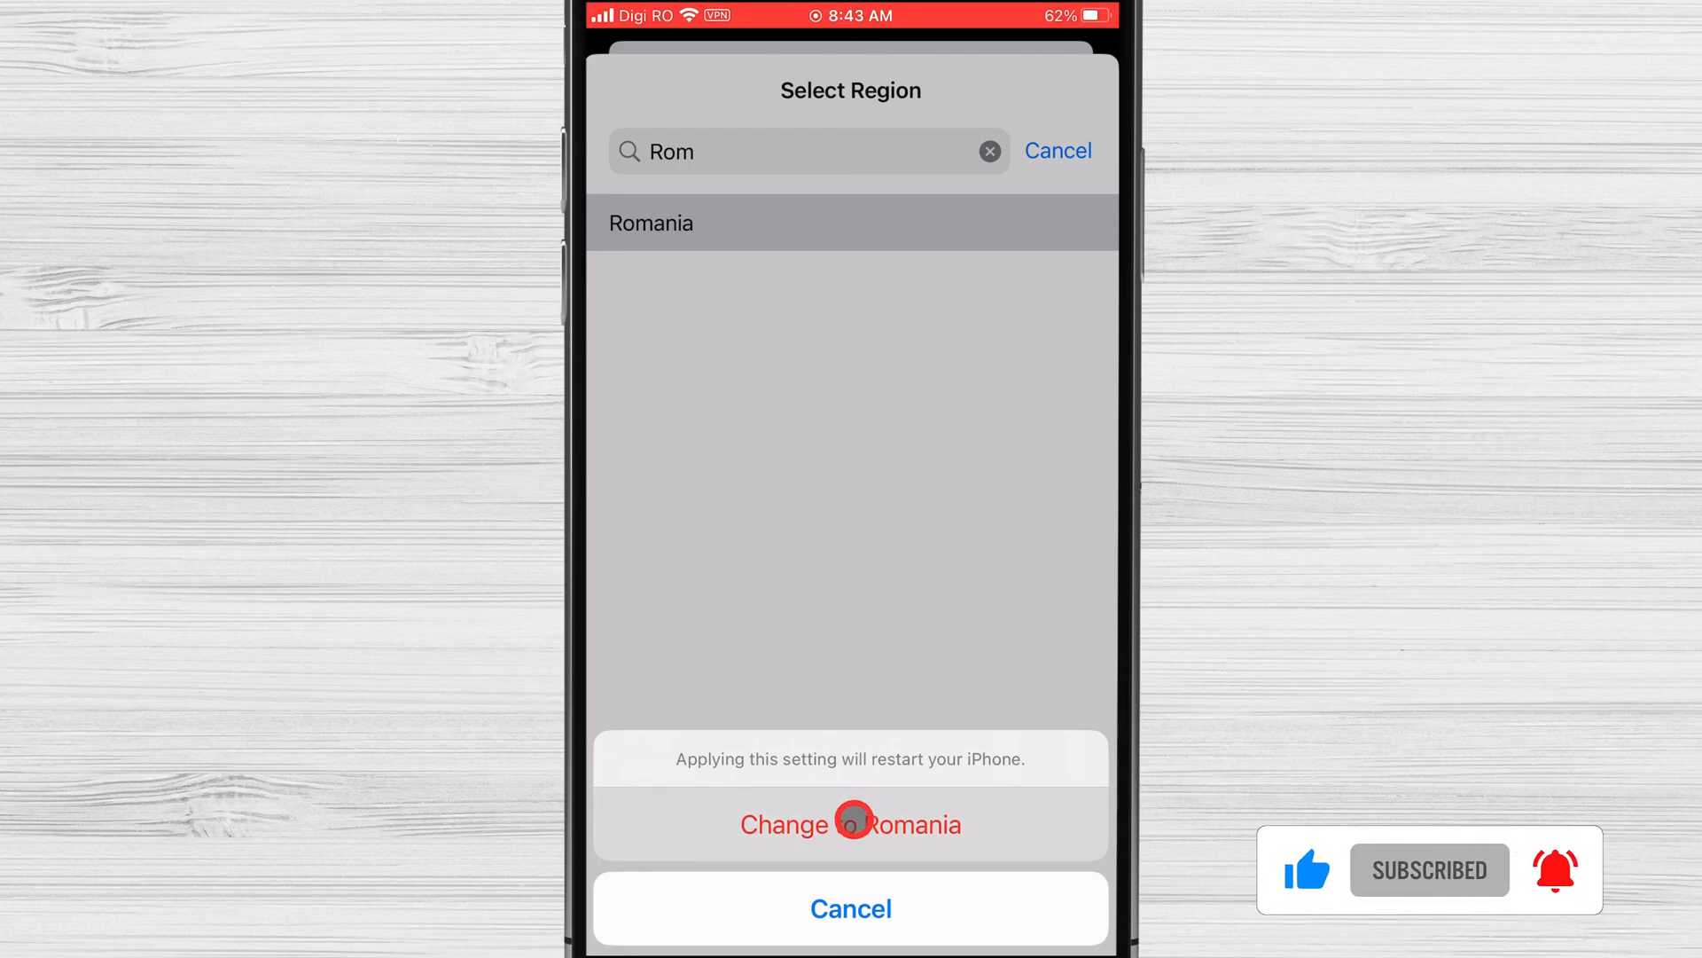